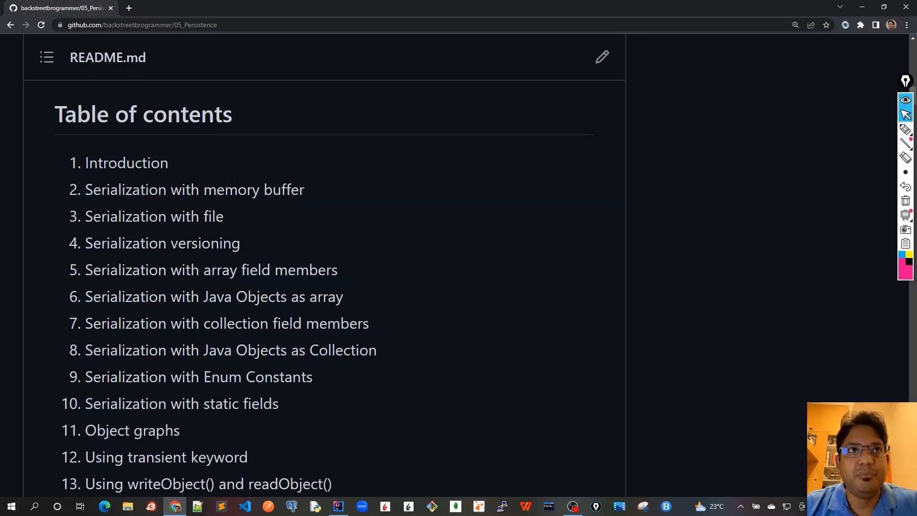
mouse_move(256, 154)
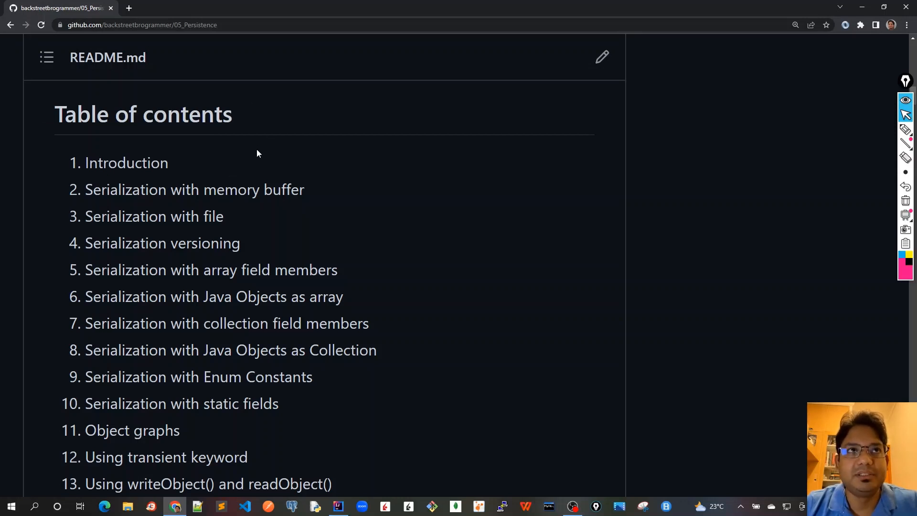
mouse_move(263, 219)
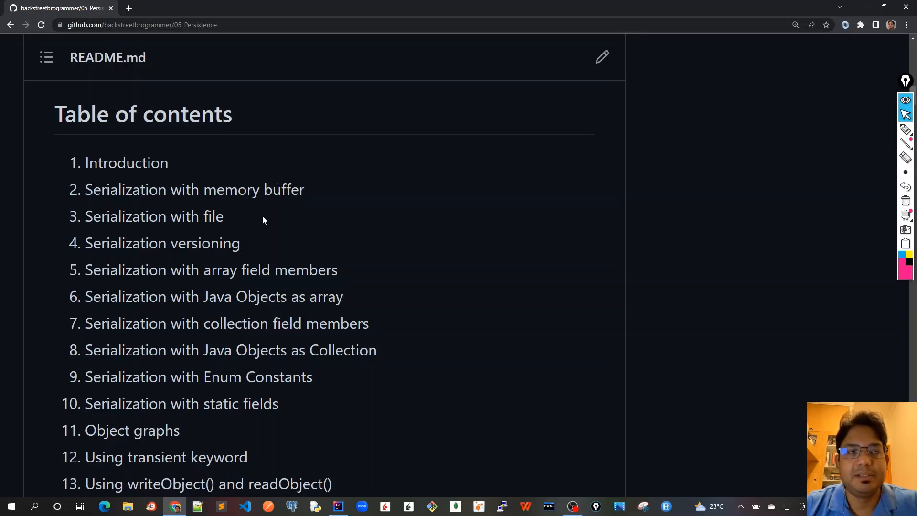
mouse_move(174, 173)
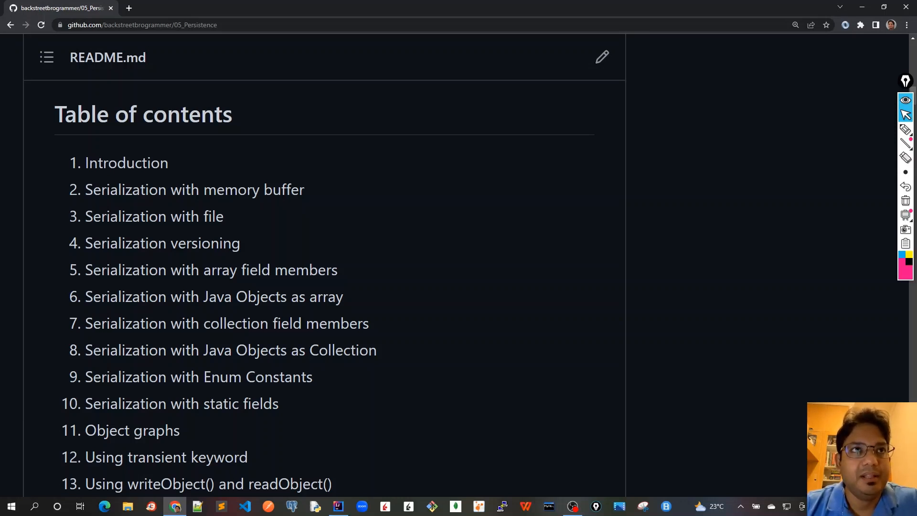
Highlight README topic words: memory buffer, 'file' in topic 3, 'versioning' in topic 4.
drag(85, 189, 240, 190)
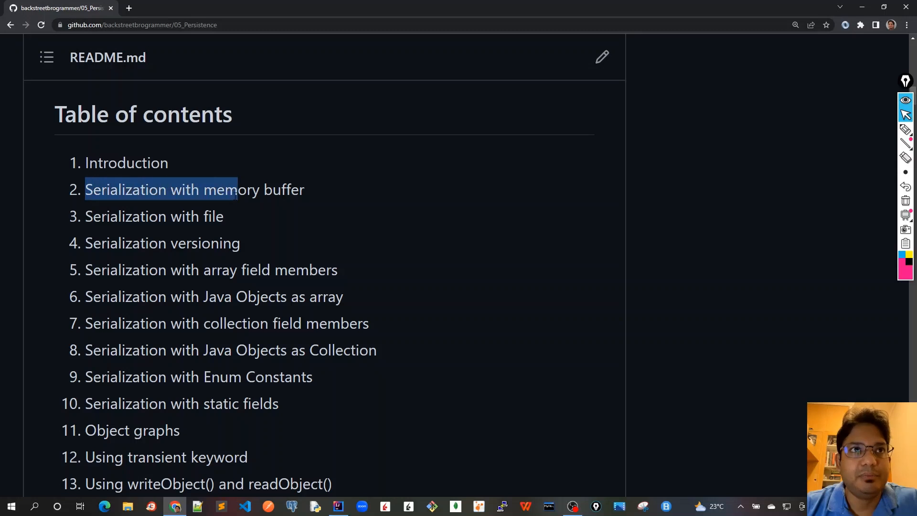
click(287, 210)
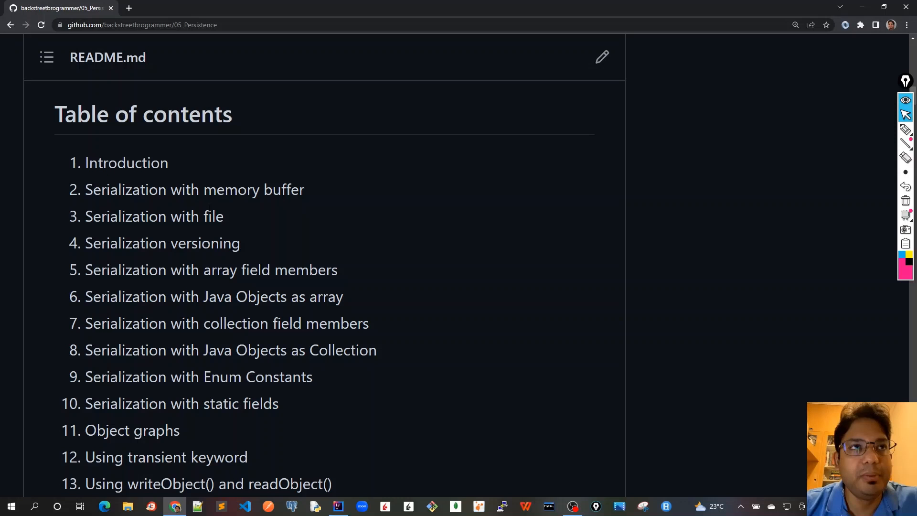
double_click(234, 190)
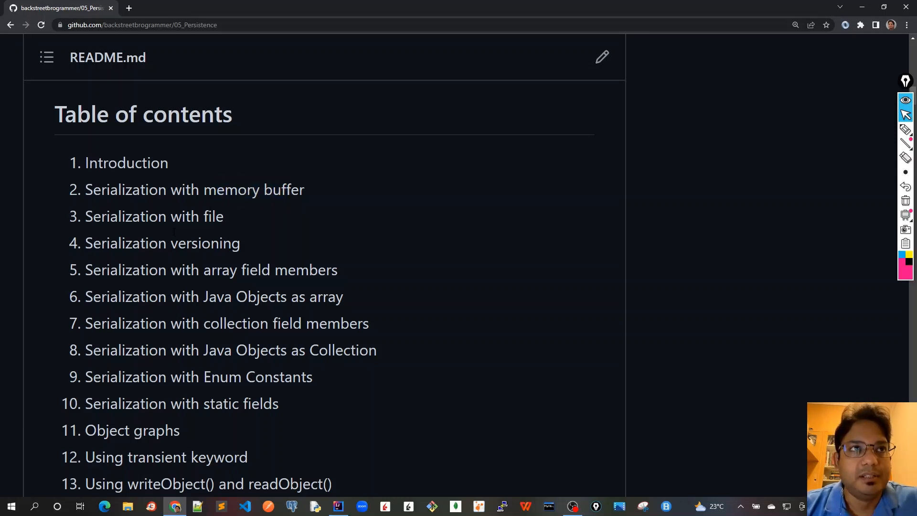
double_click(214, 216)
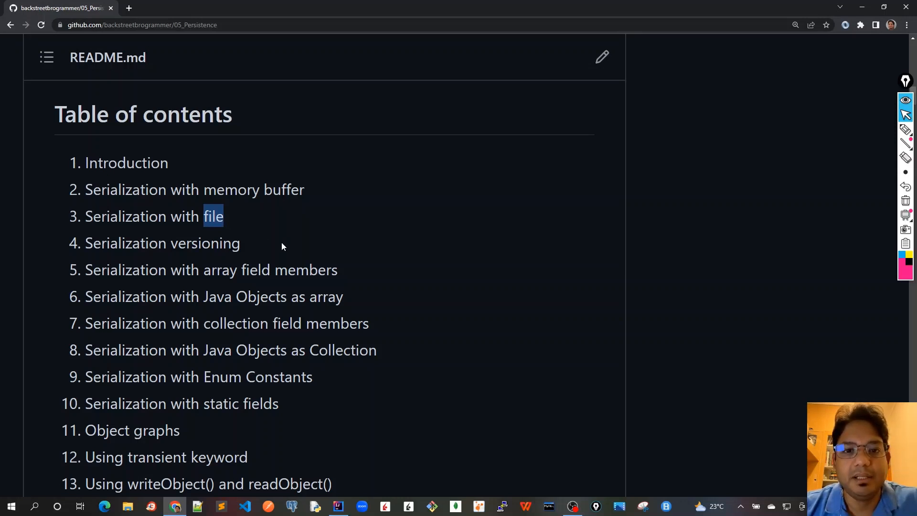
mouse_move(268, 242)
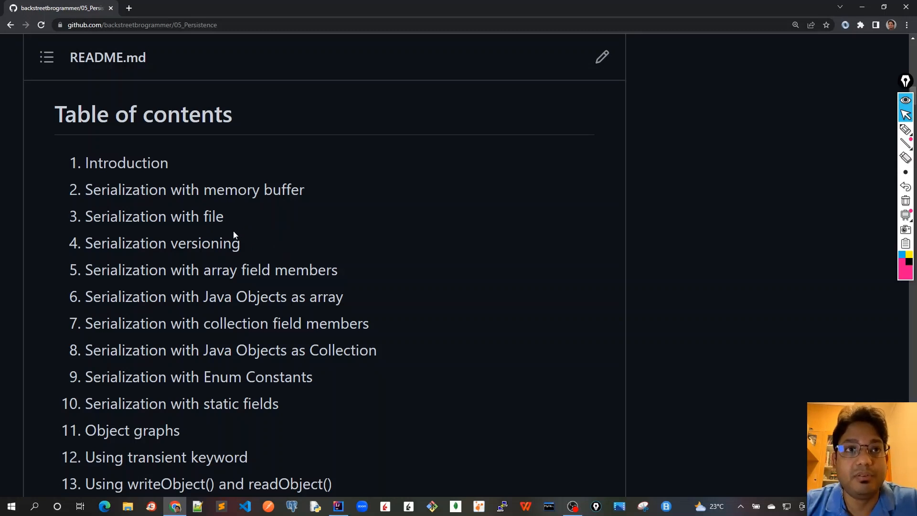
mouse_move(262, 227)
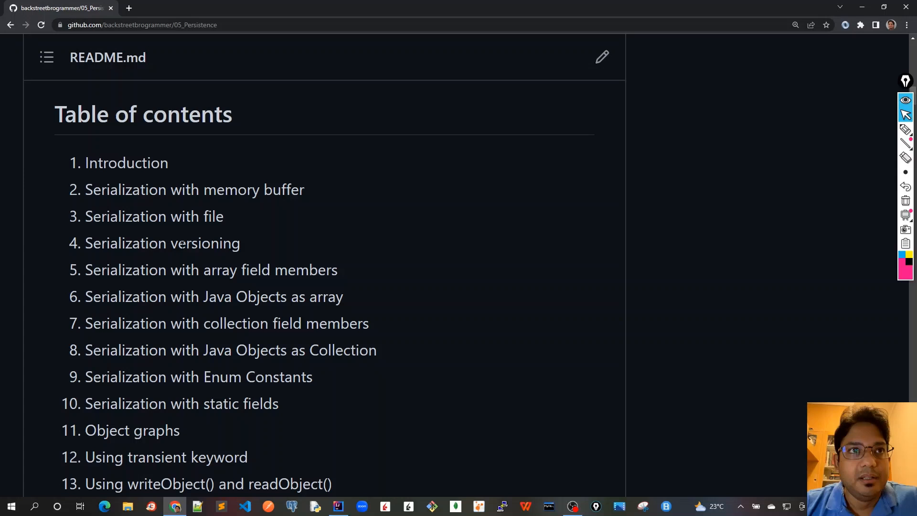
double_click(204, 243)
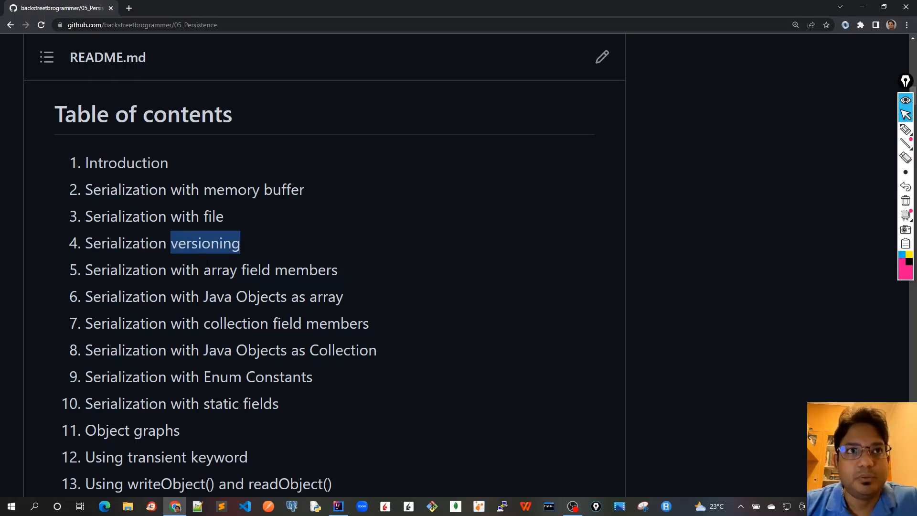
Scroll the README down and highlight 'Serialization' in topic 7.
scroll(down, 3)
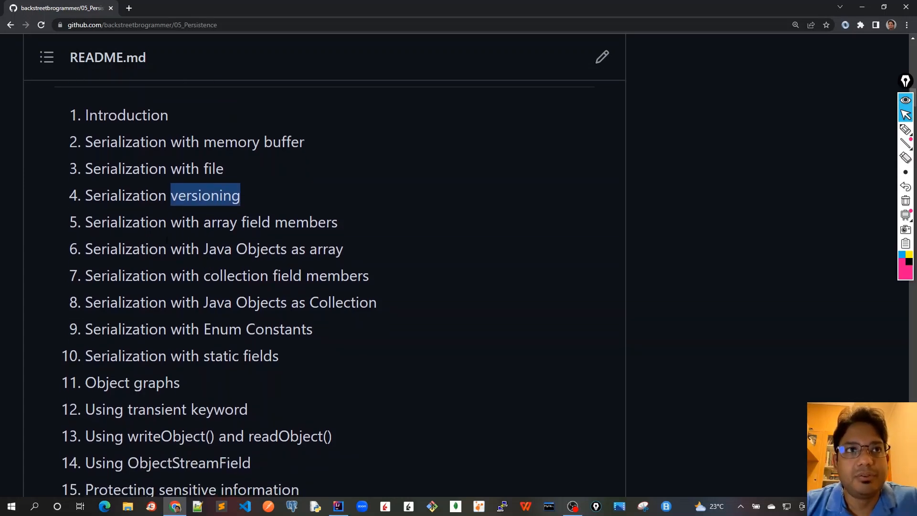
double_click(221, 222)
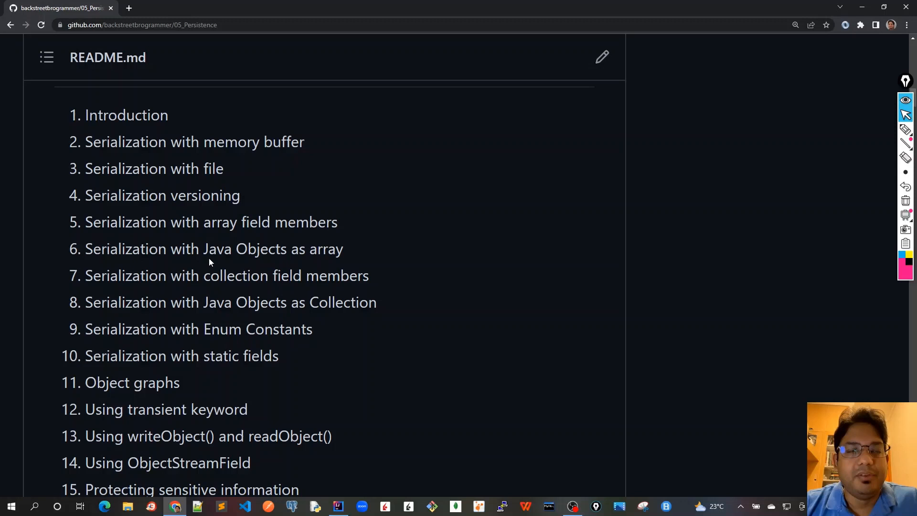
double_click(219, 249)
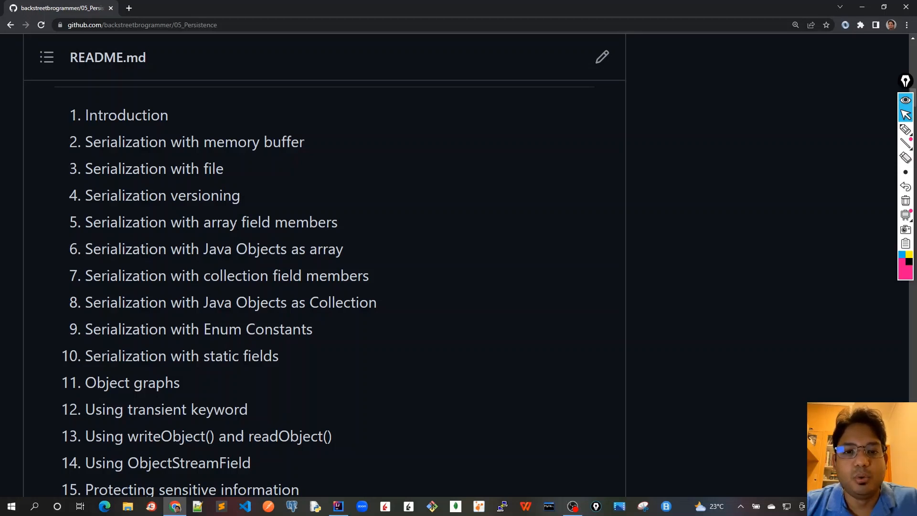
mouse_move(267, 239)
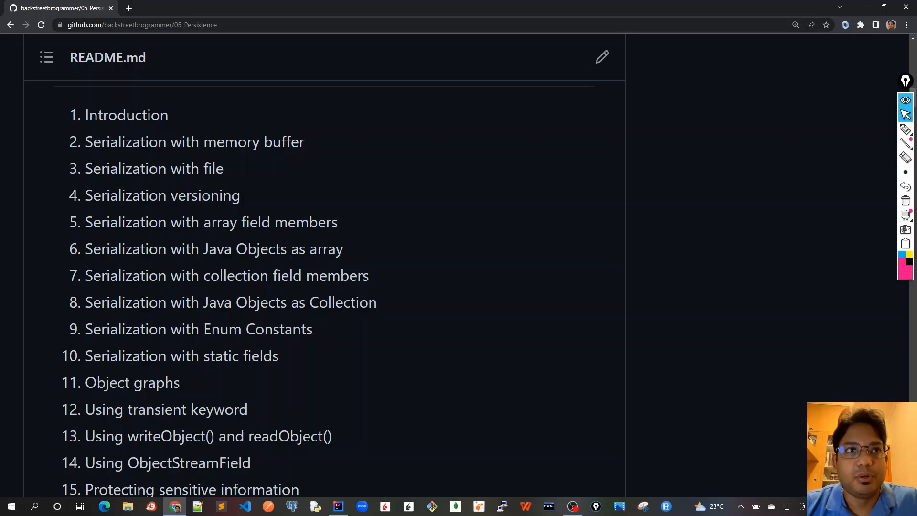
double_click(125, 276)
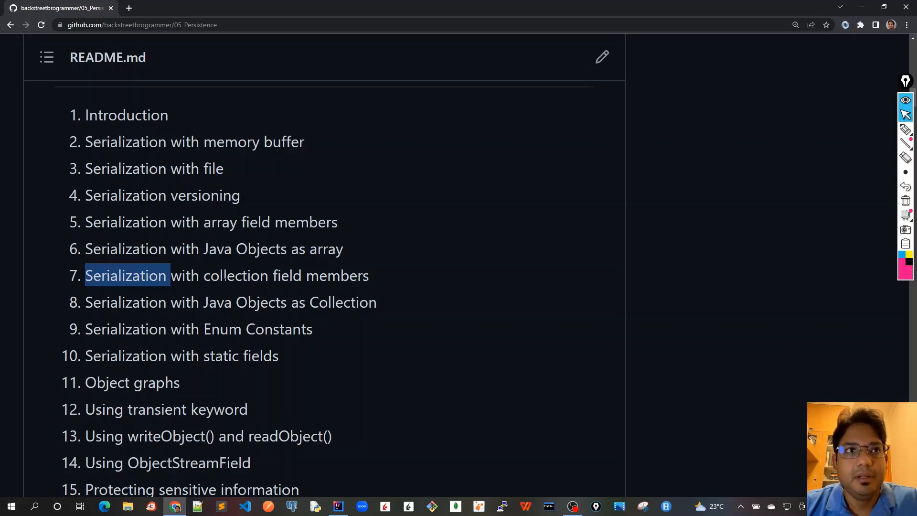
Highlight 'collection' in topic 7, then 'Serialization' and 'Objects' in topic 8.
double_click(236, 275)
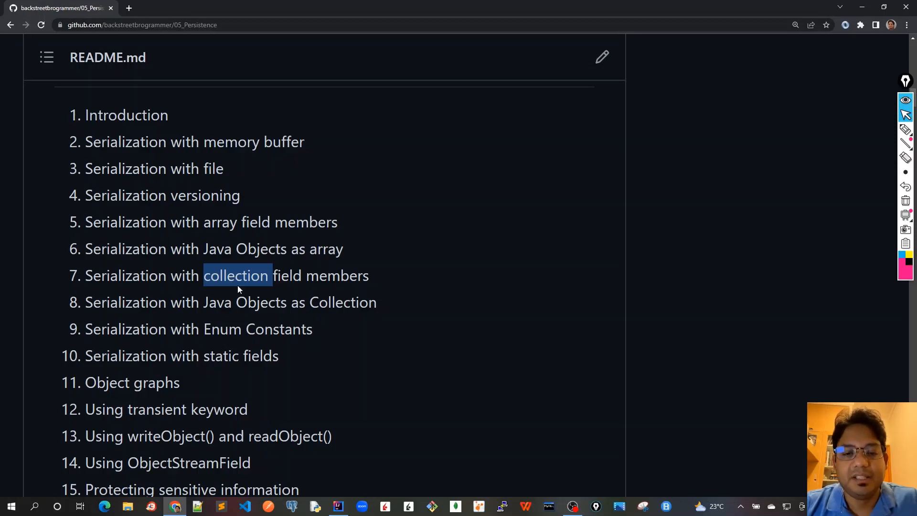
click(237, 275)
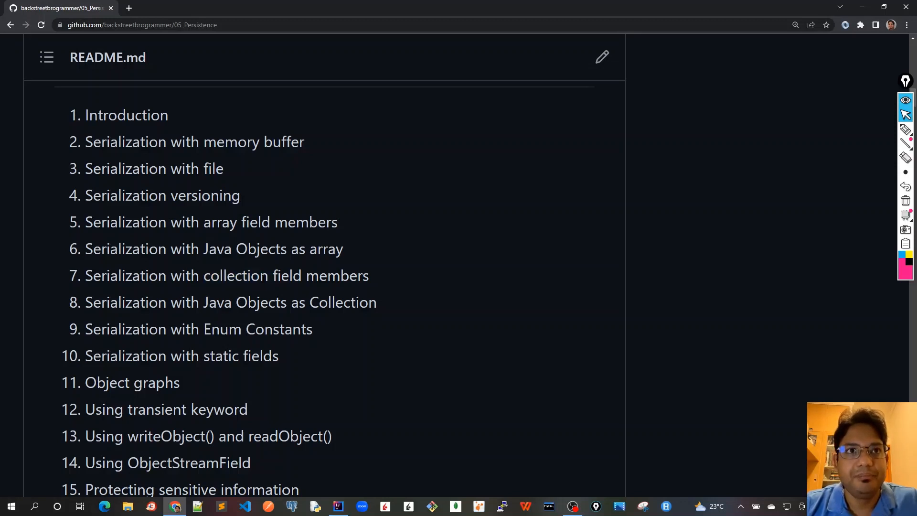
double_click(237, 276)
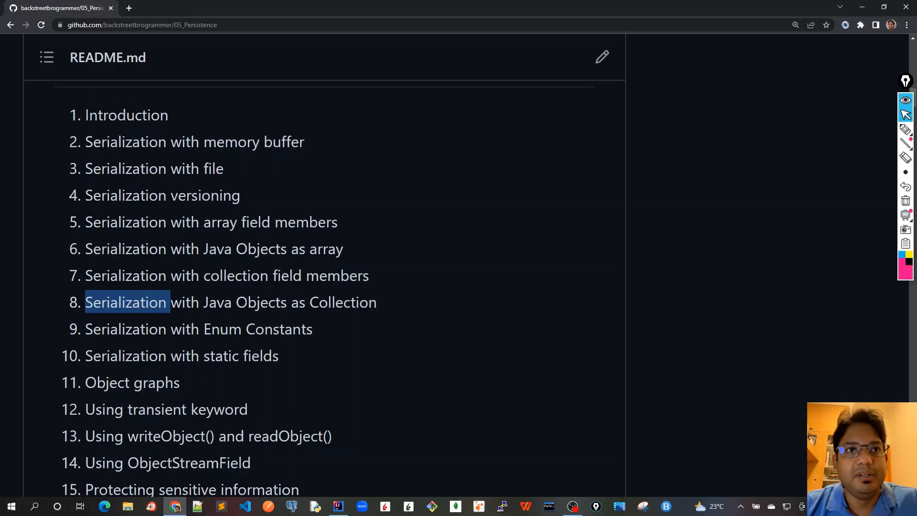
double_click(262, 302)
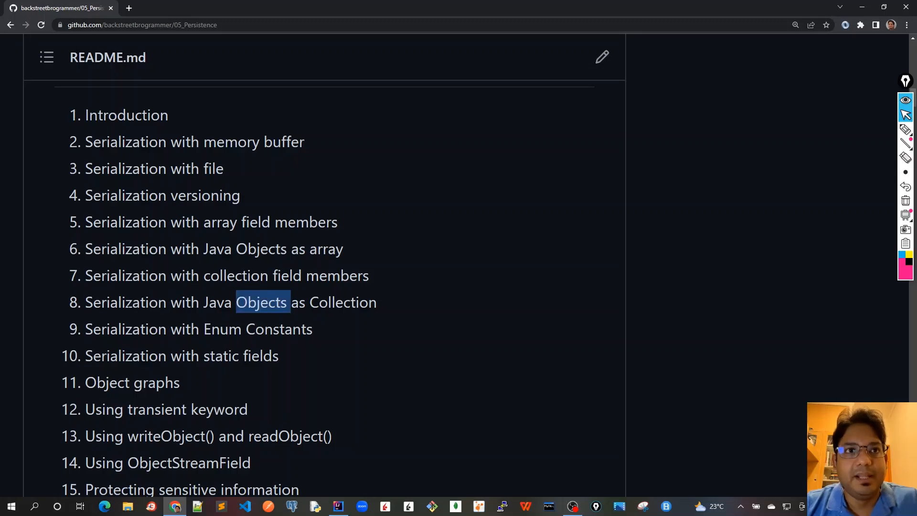
mouse_move(298, 316)
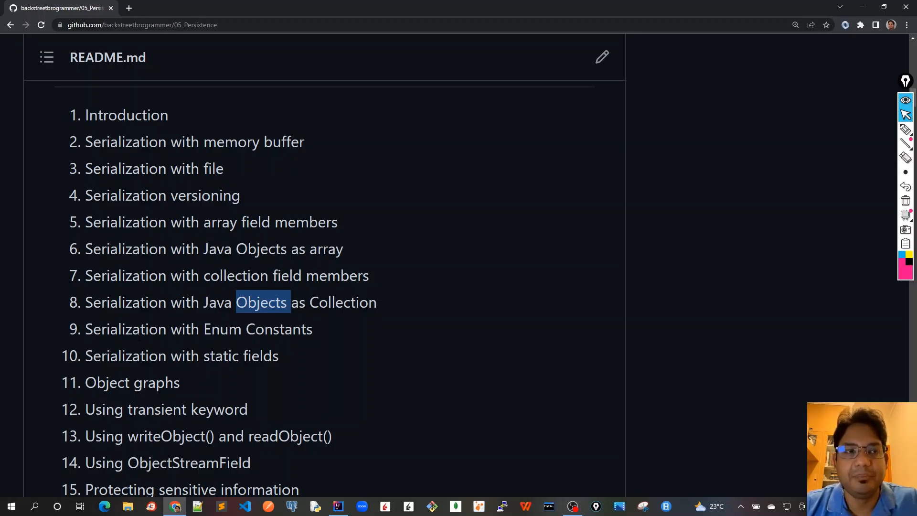
Scroll the contents list down and highlight 'static' in topic 10.
scroll(down, 3)
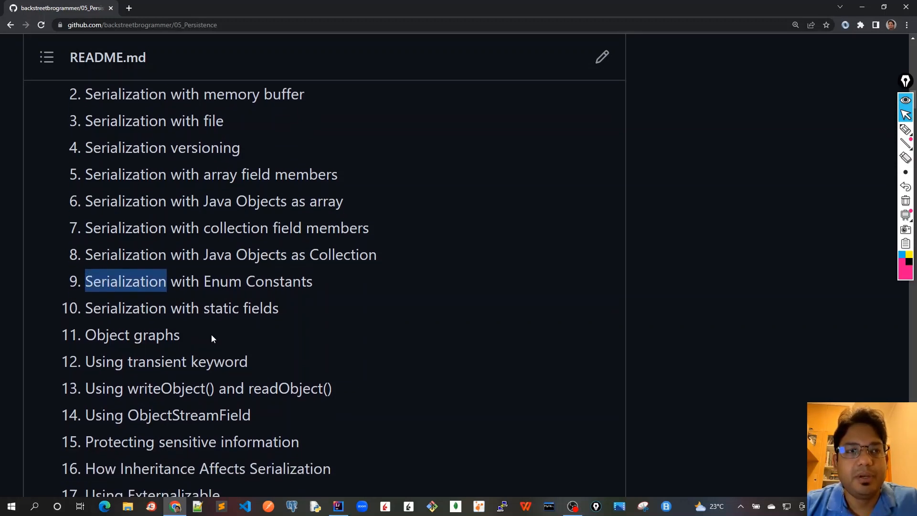
scroll(down, 3)
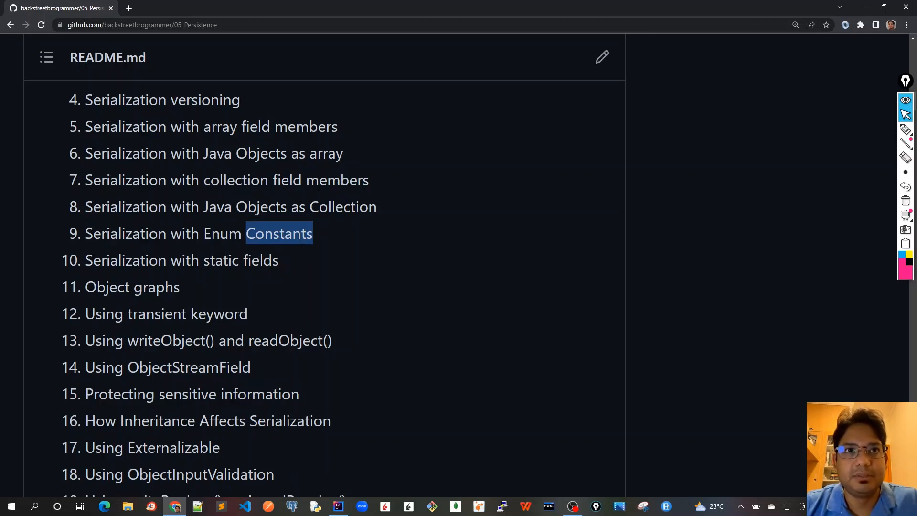
scroll(down, 3)
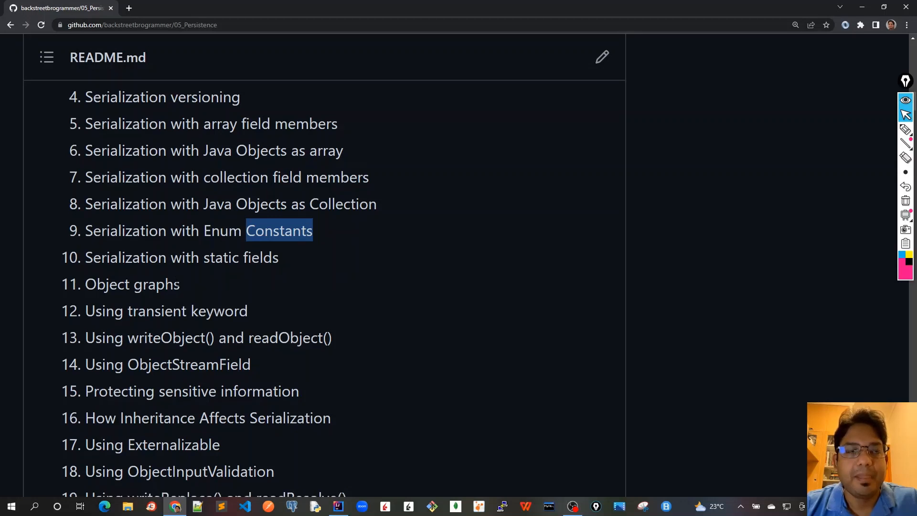
scroll(down, 3)
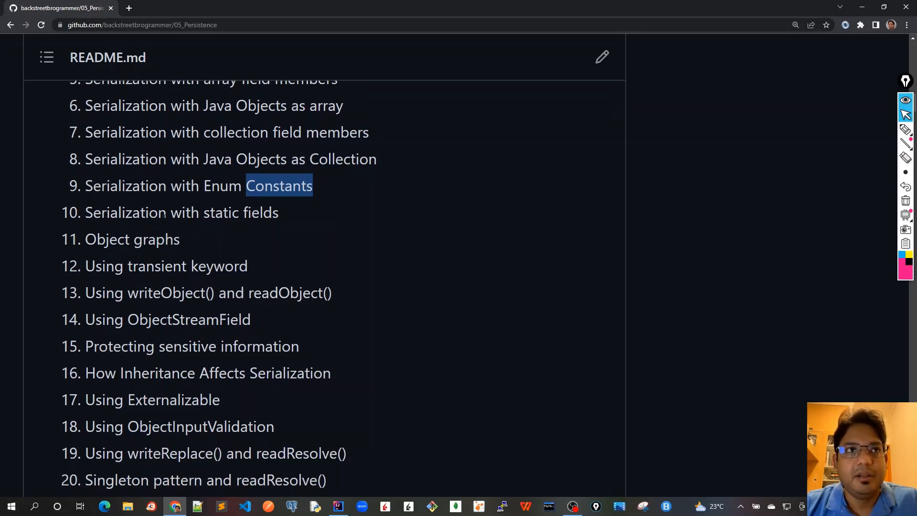
double_click(221, 212)
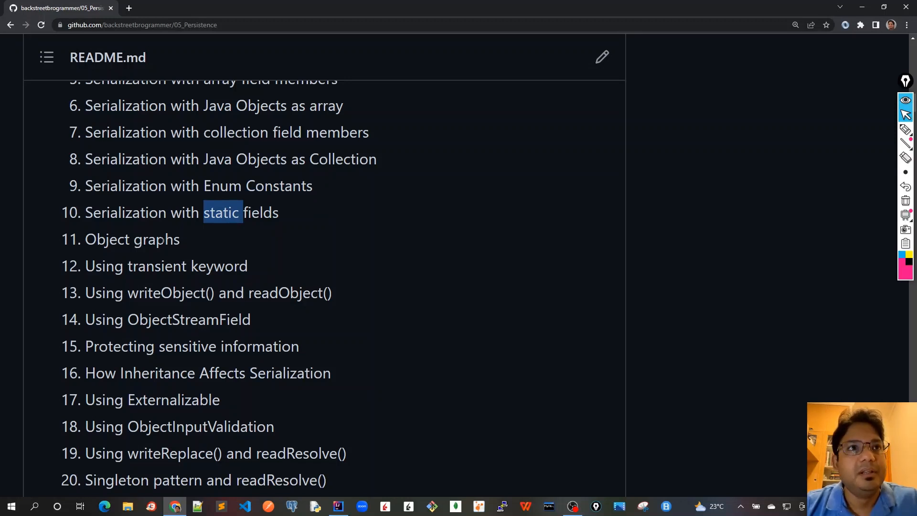
Highlight 'Using' in topic 12 and 'readObject' in topic 13.
scroll(down, 3)
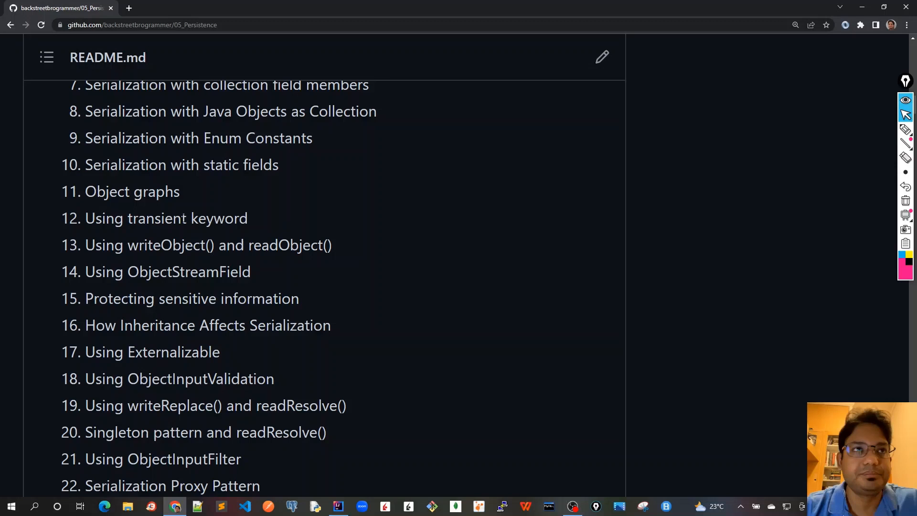
double_click(105, 218)
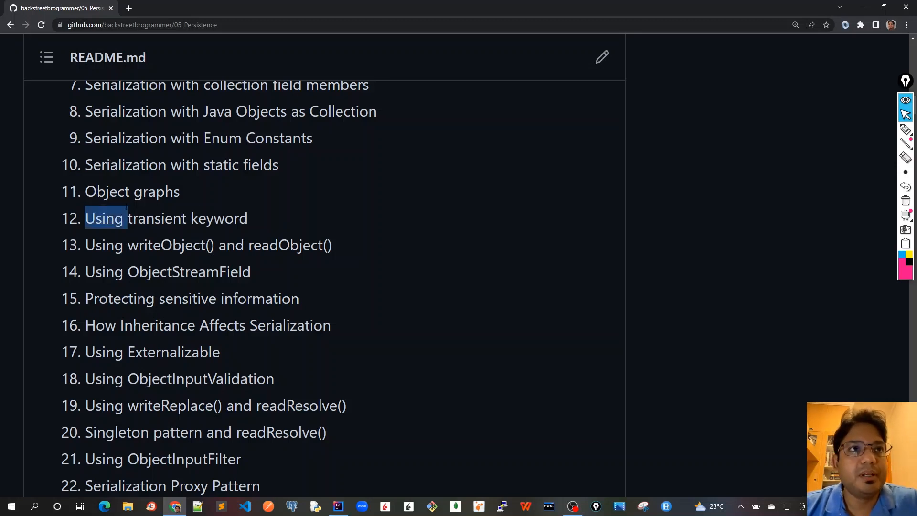
double_click(157, 191)
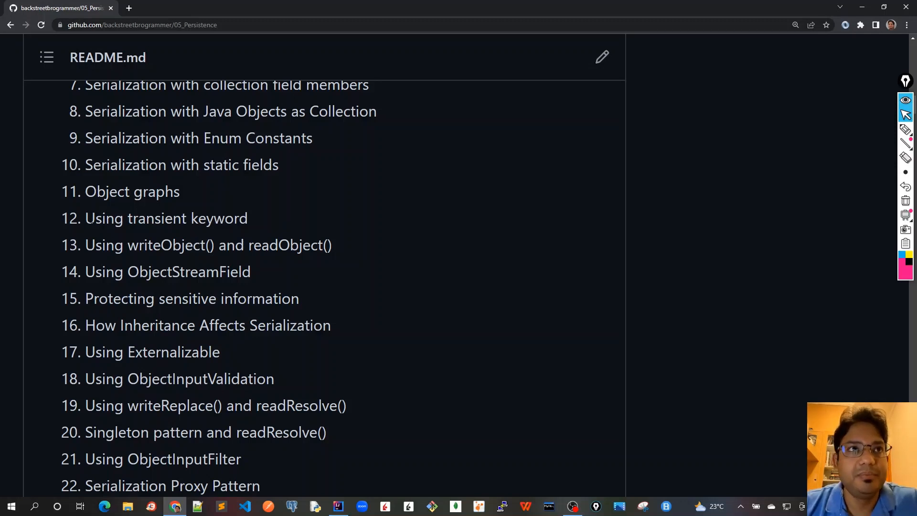
mouse_move(81, 232)
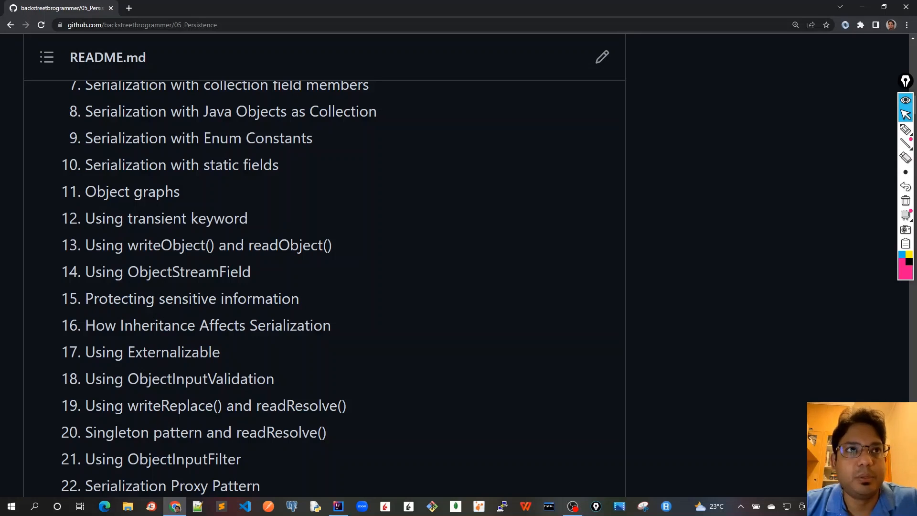
double_click(157, 218)
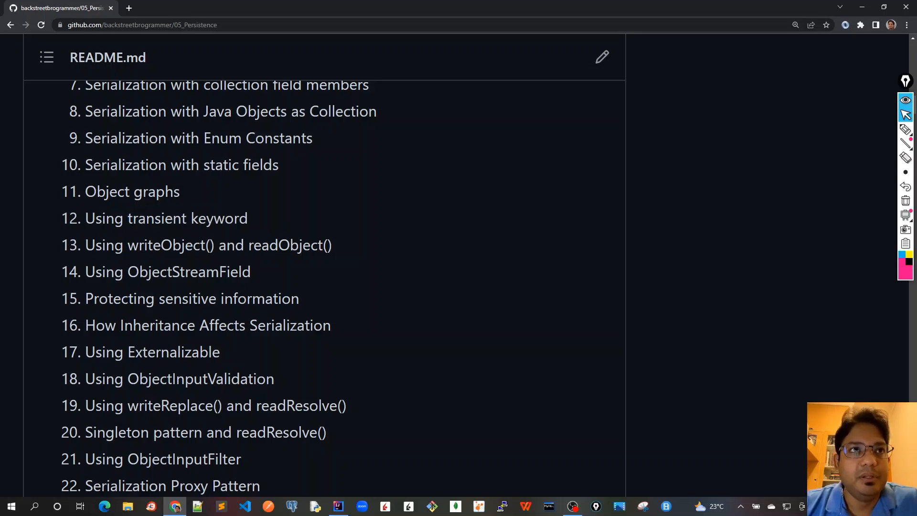
double_click(165, 245)
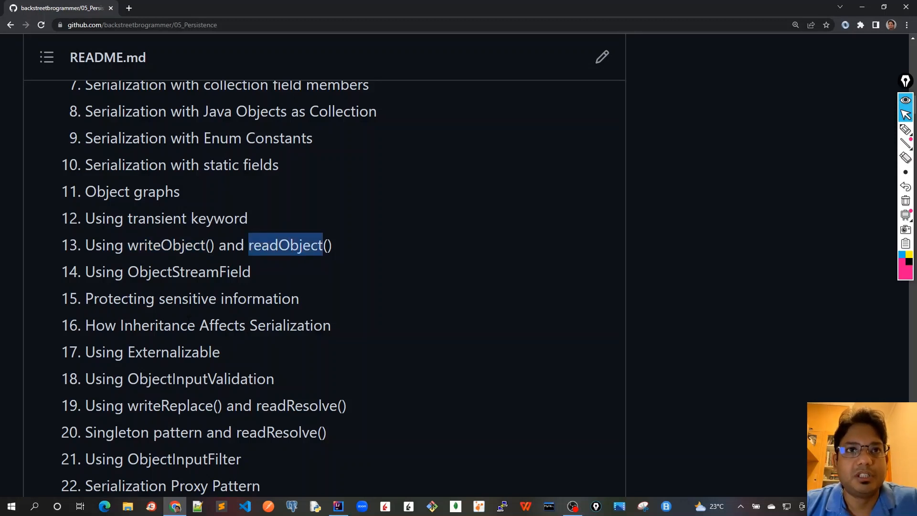
Scroll the README until topic 23, Exercises and Solutions, is visible.
scroll(down, 3)
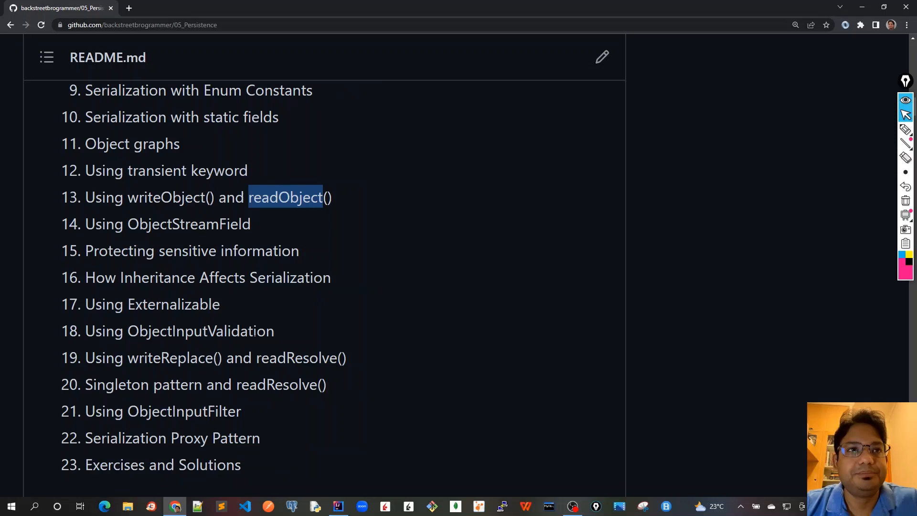
mouse_move(174, 243)
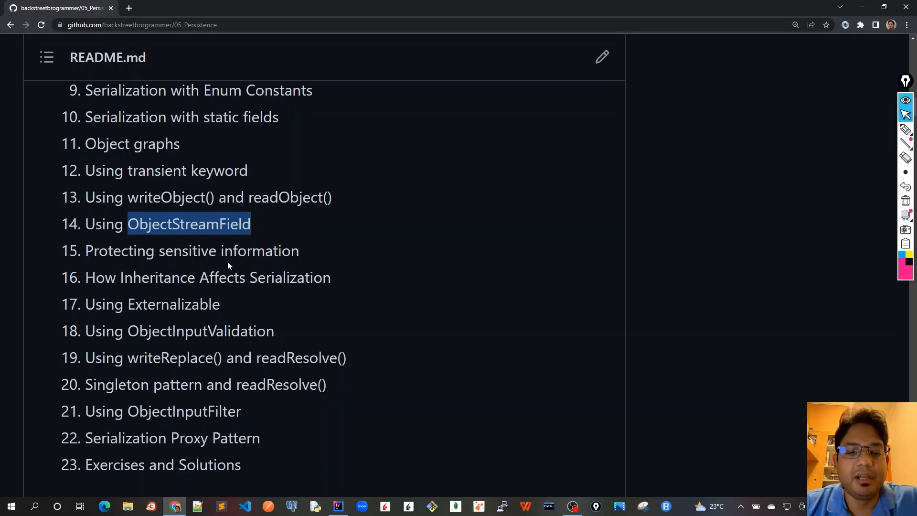
mouse_move(80, 244)
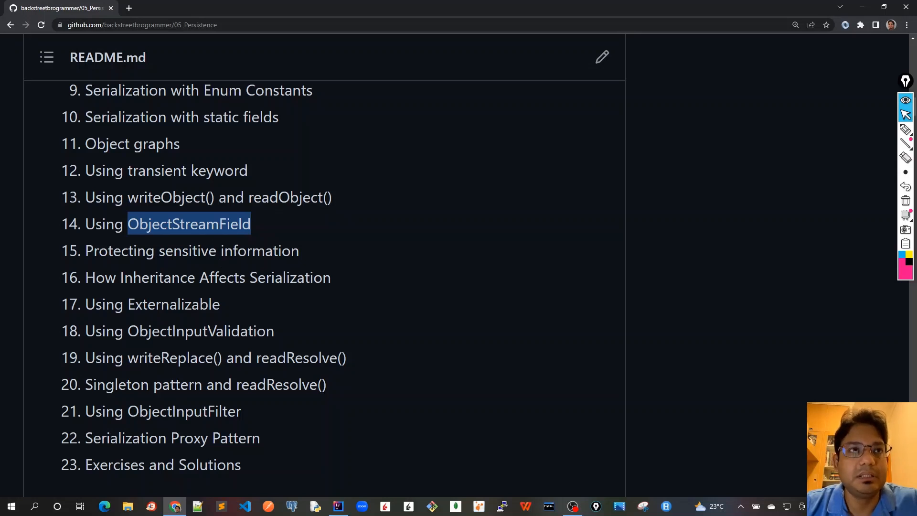
mouse_move(210, 237)
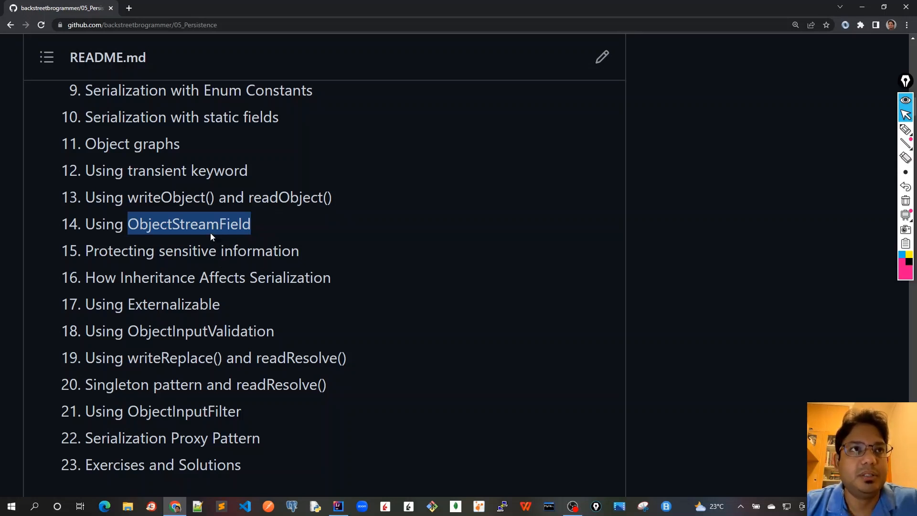
mouse_move(140, 296)
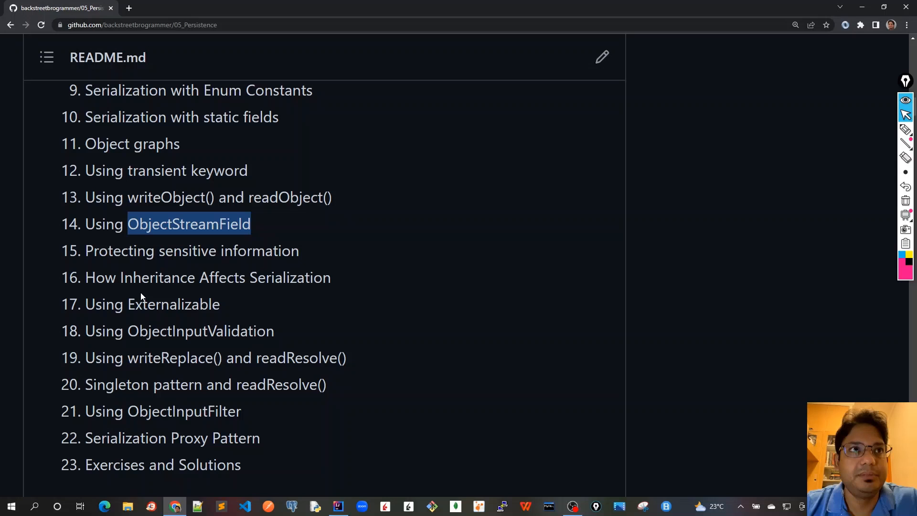
scroll(down, 3)
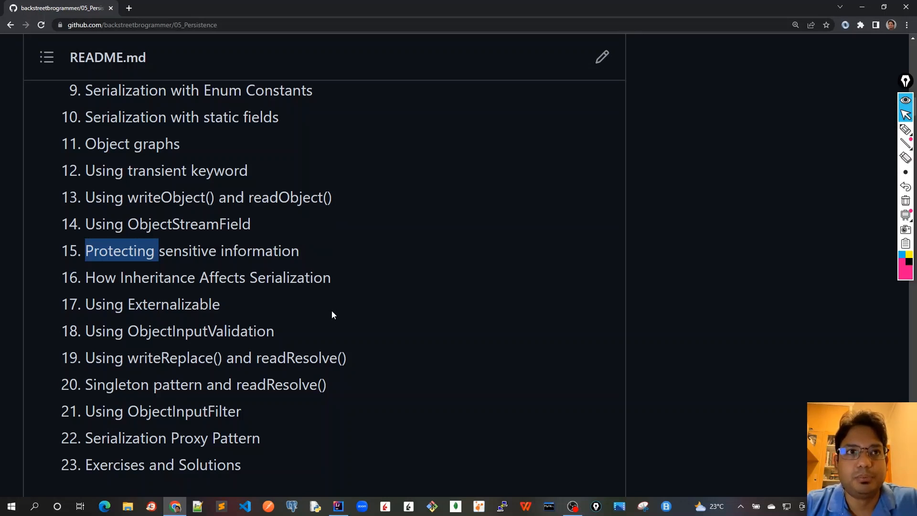
Highlight 'Externalizable' (17), 'Serialization' (16), 'writeReplace' (19), and the Singleton pattern topic (20).
scroll(down, 3)
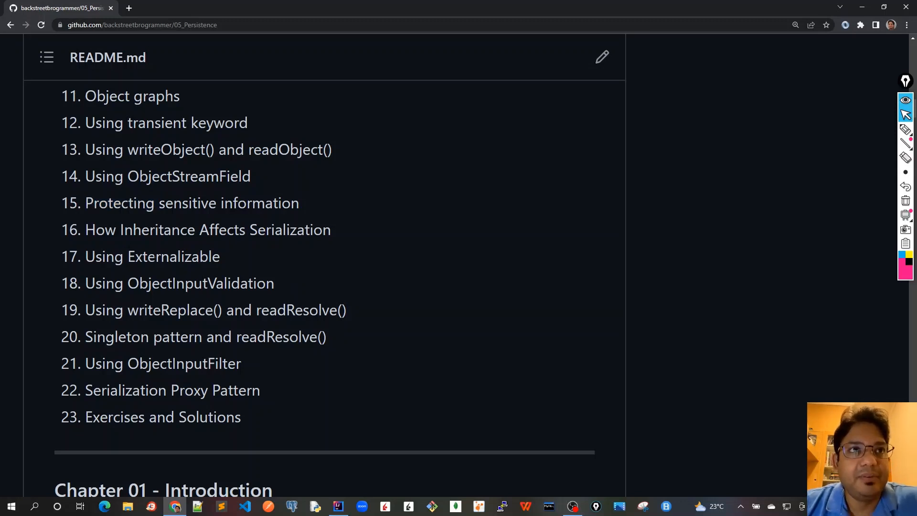
double_click(173, 256)
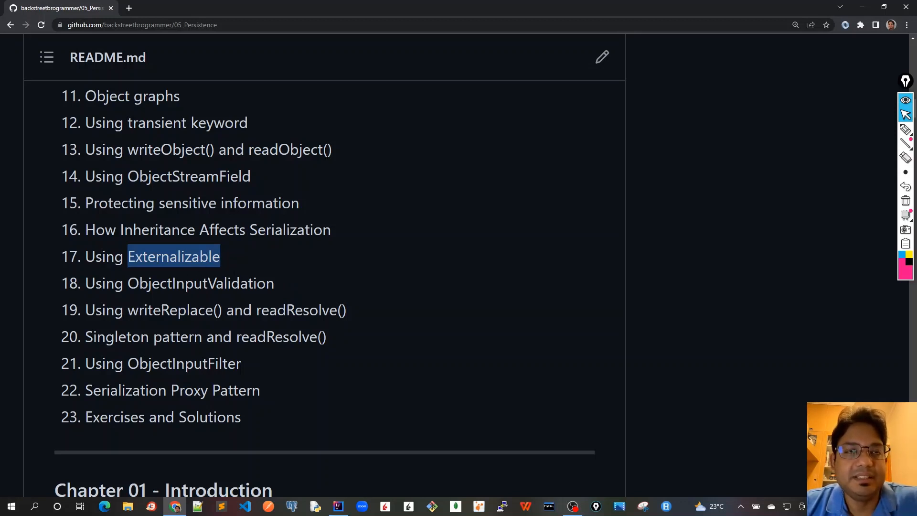
double_click(289, 229)
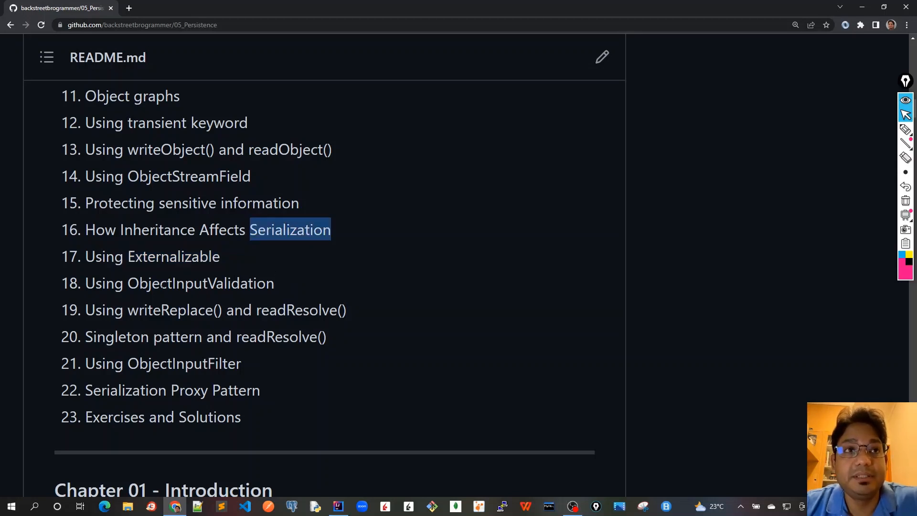
double_click(173, 256)
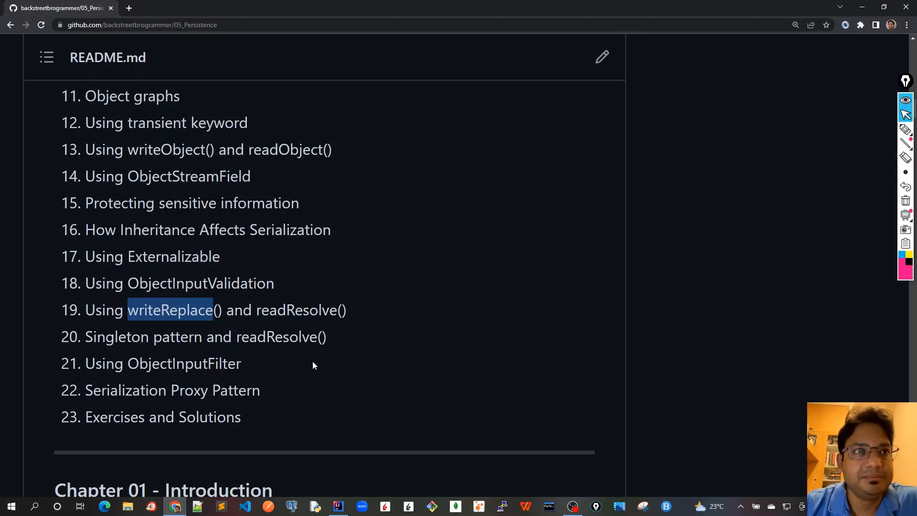
double_click(178, 336)
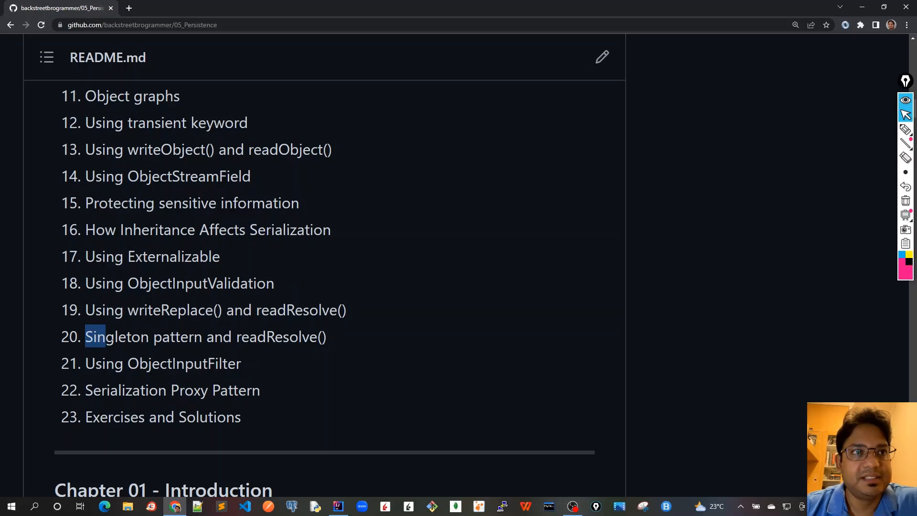
drag(85, 336, 201, 336)
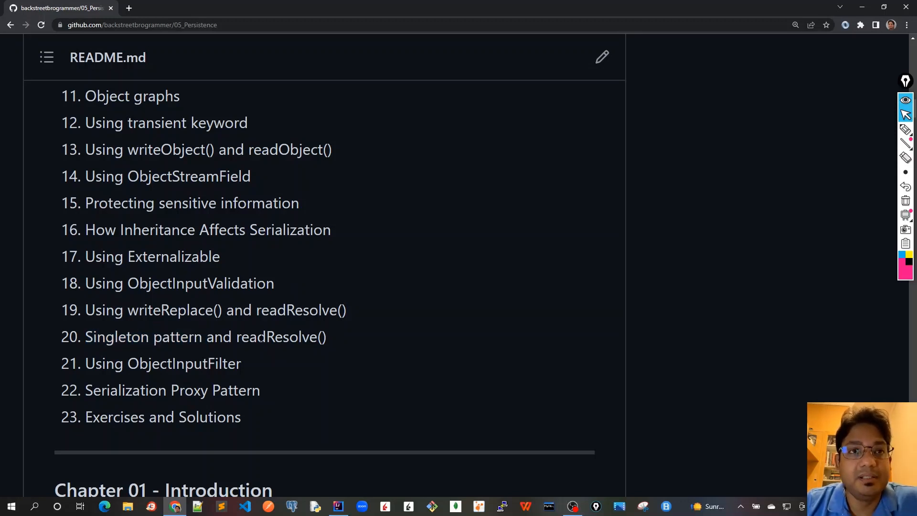
Highlight 'ObjectInputFilter' (21), 'Pattern' (22) and 'Solutions' (23) in the final topics.
double_click(275, 336)
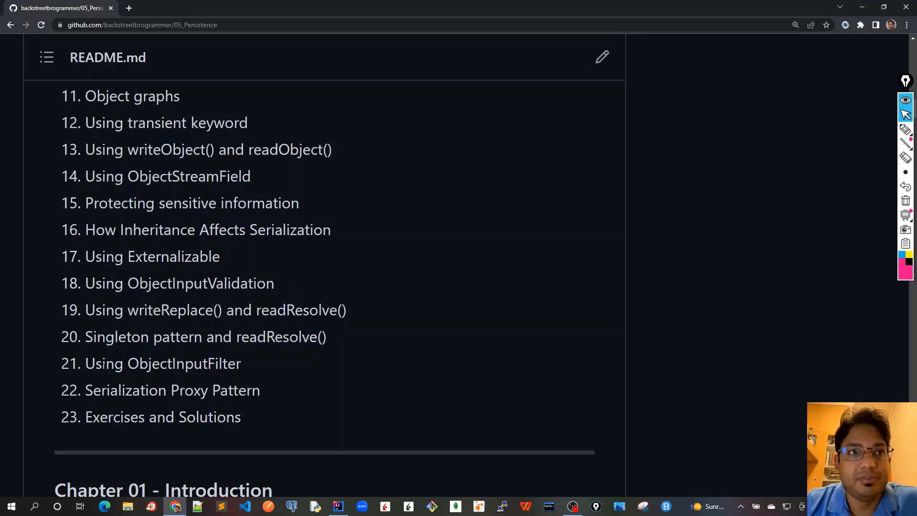
double_click(105, 363)
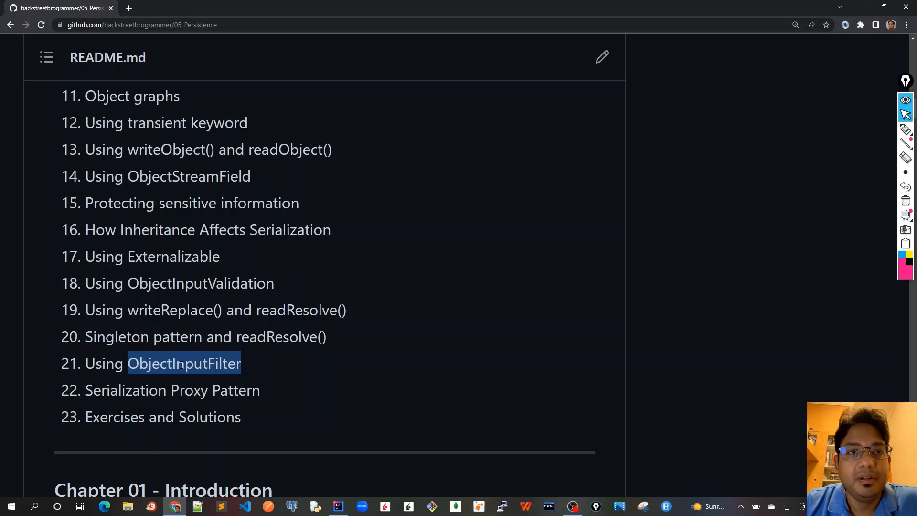
mouse_move(244, 352)
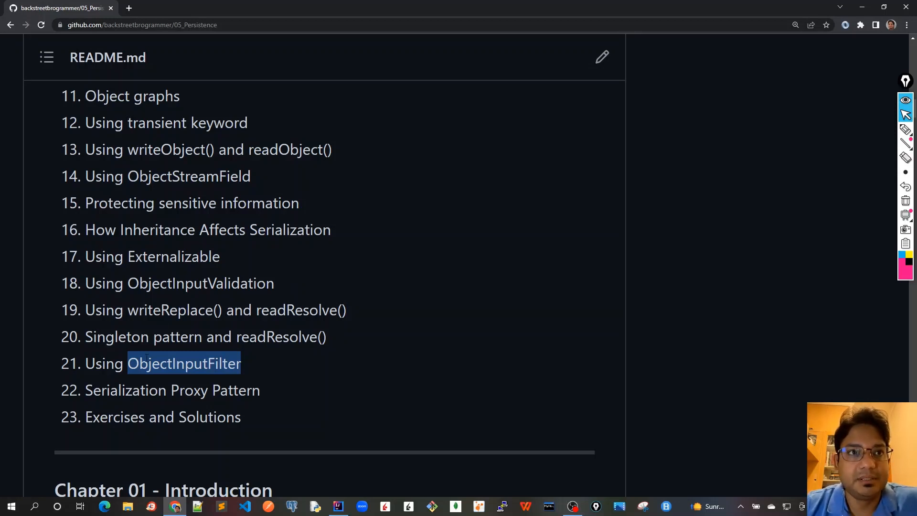
mouse_move(202, 381)
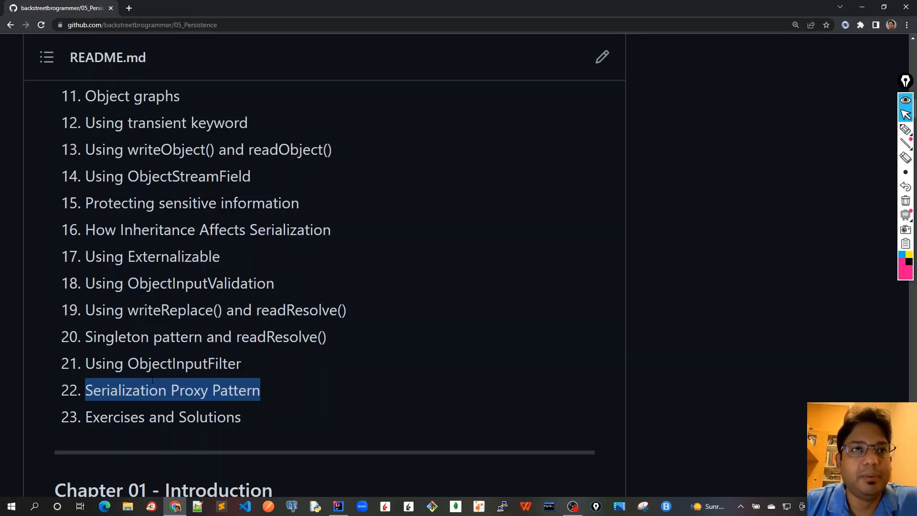
mouse_move(212, 221)
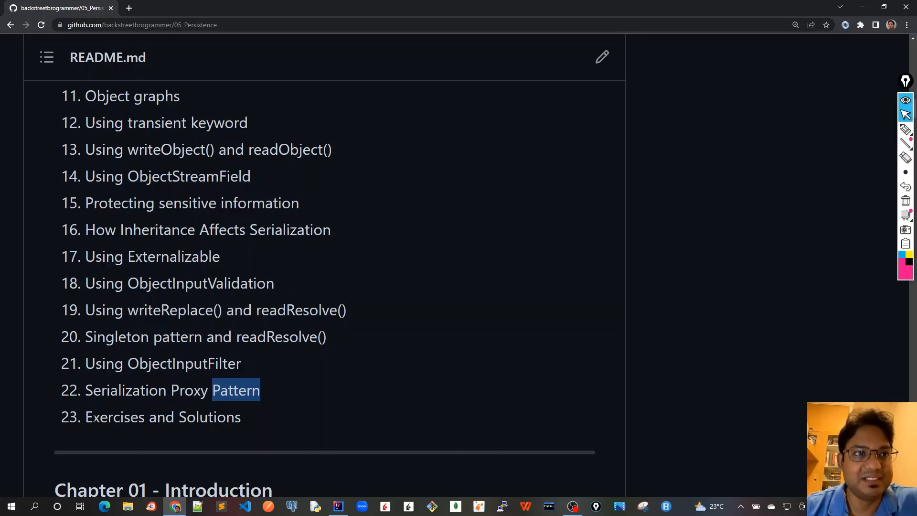
double_click(209, 417)
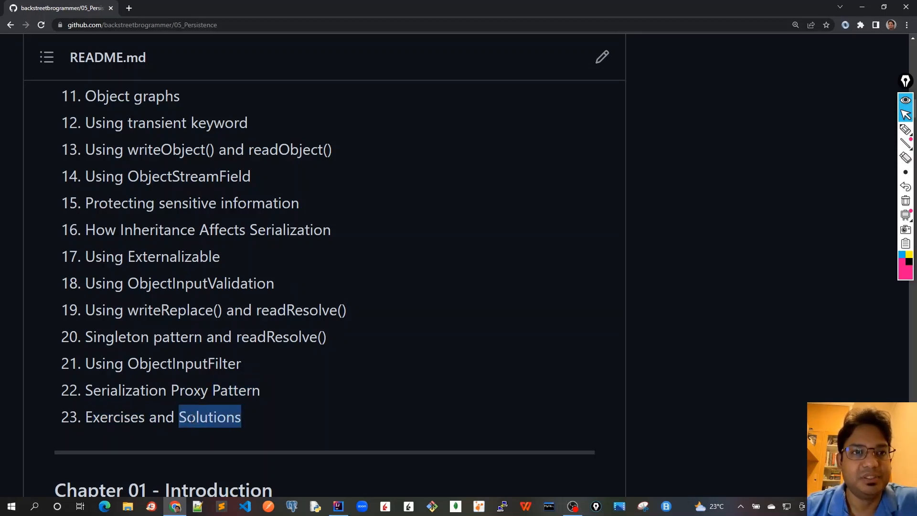
double_click(116, 416)
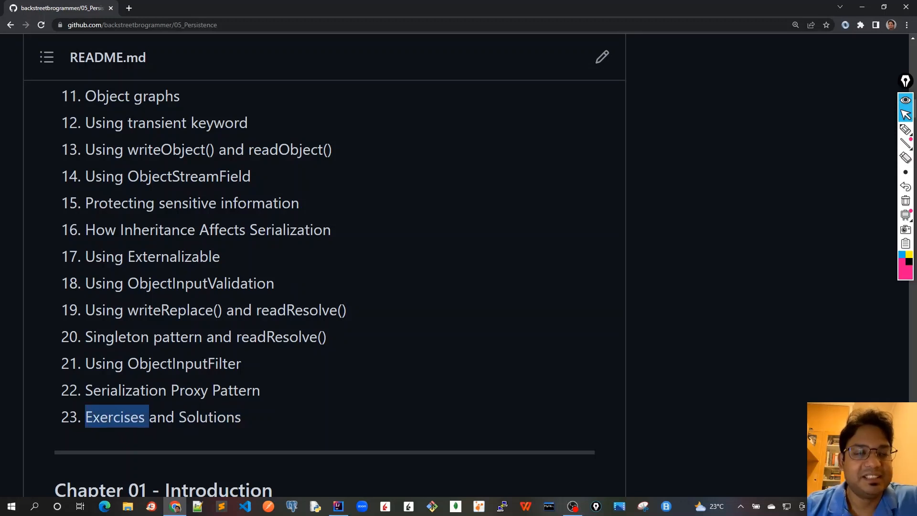